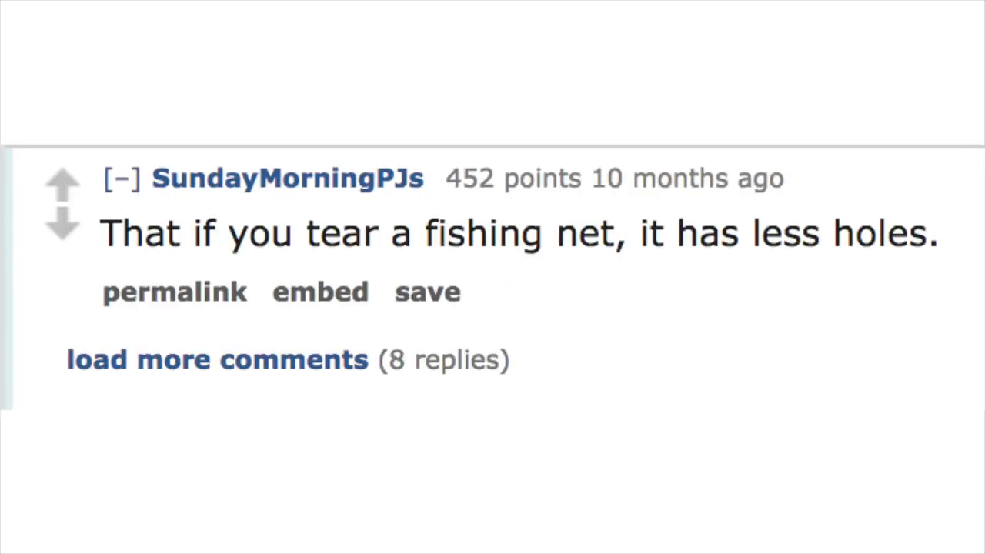
scroll("down", 3)
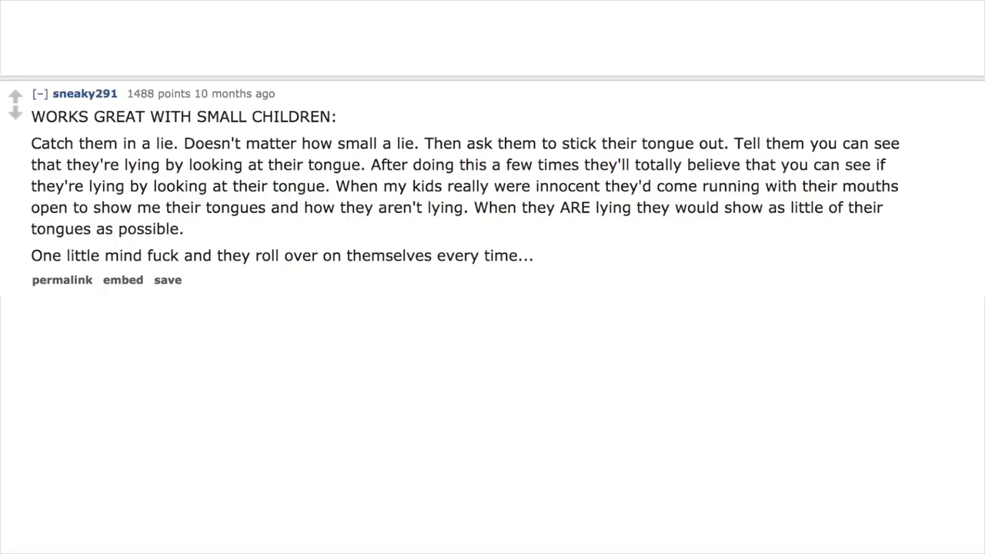
scroll("down", 3)
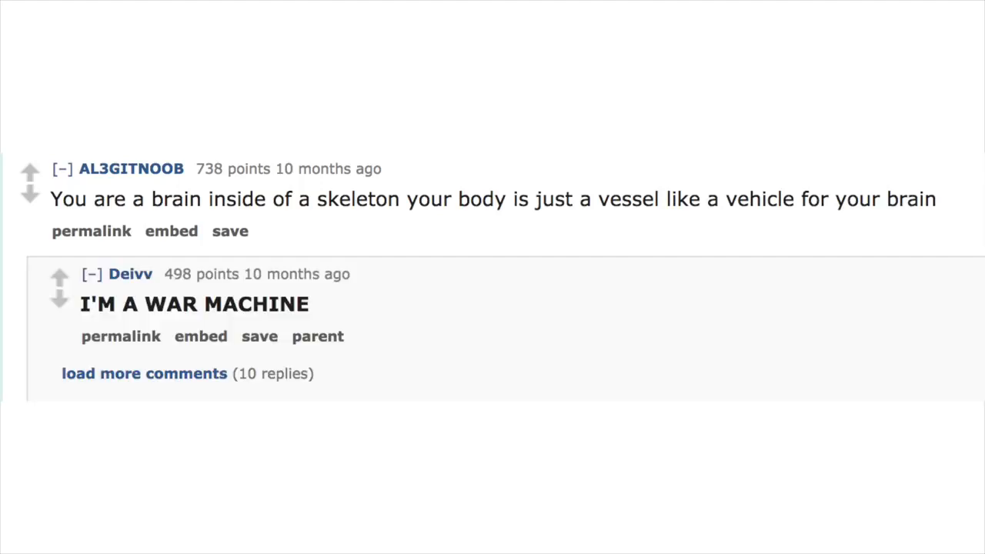
scroll("up", 3)
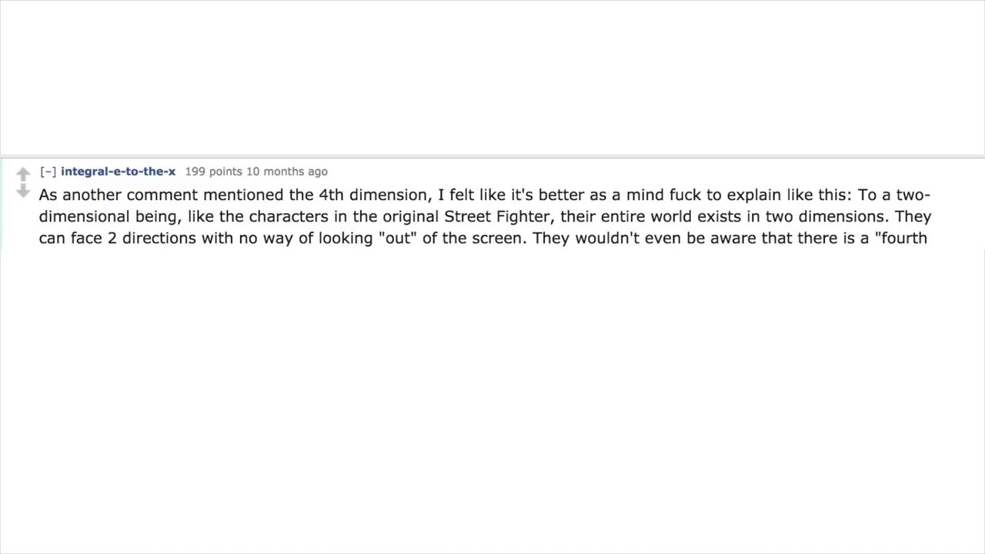
scroll("down", 3)
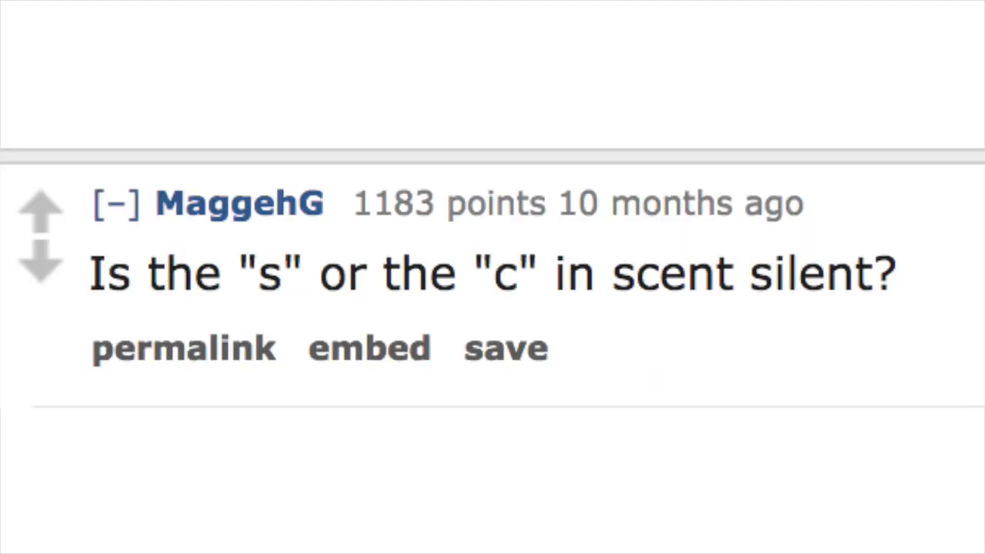
scroll("down", 3)
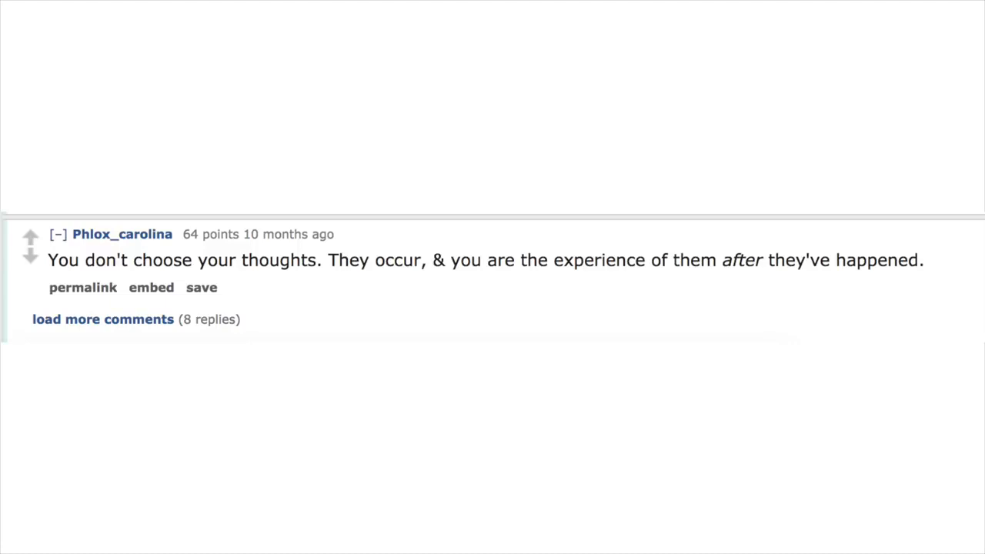
scroll("up", 3)
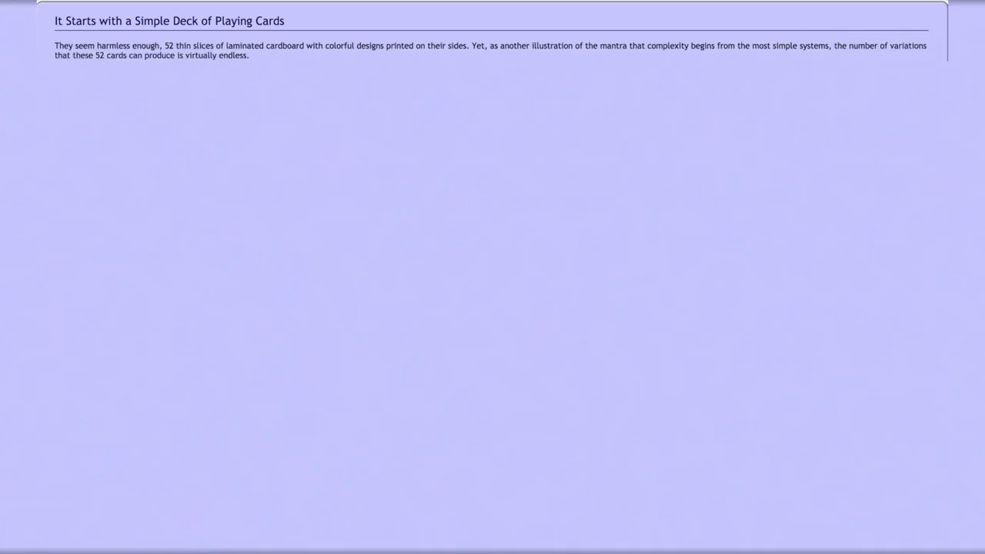
type("The richness of most playing card games owes itself to this fact.")
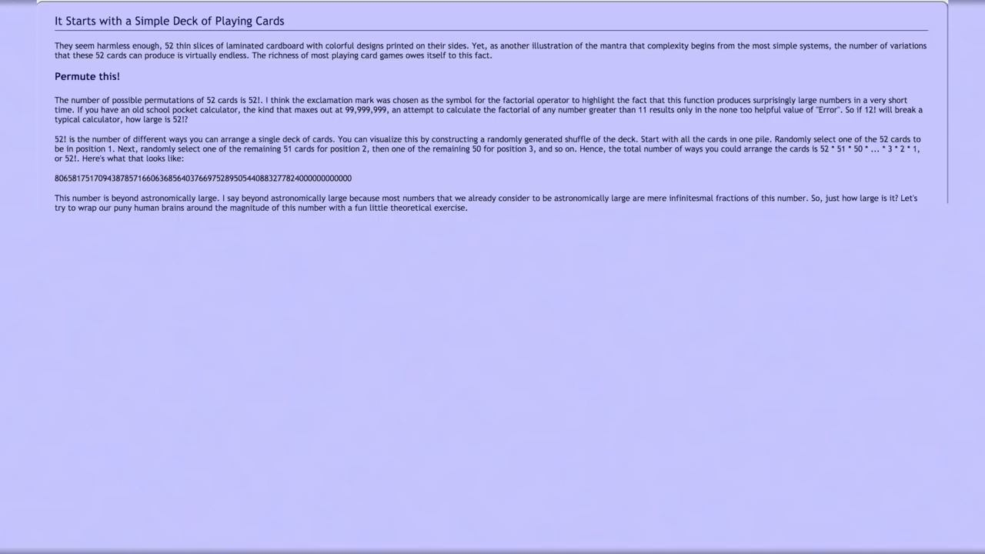
type("Start a timer that will count down the number of seconds from 52! to 0.")
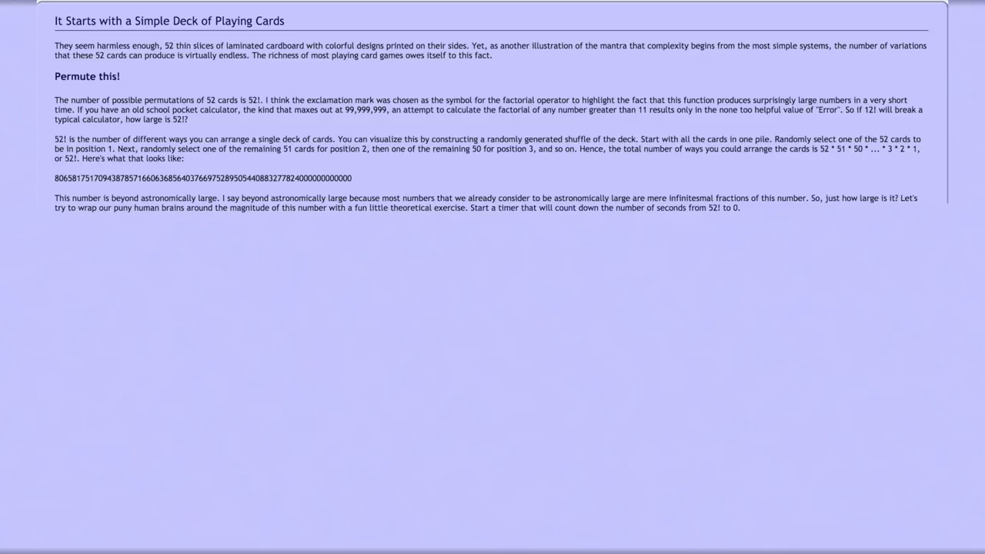
type("We're going to see how much fun we can have before the timer counts down all the way.")
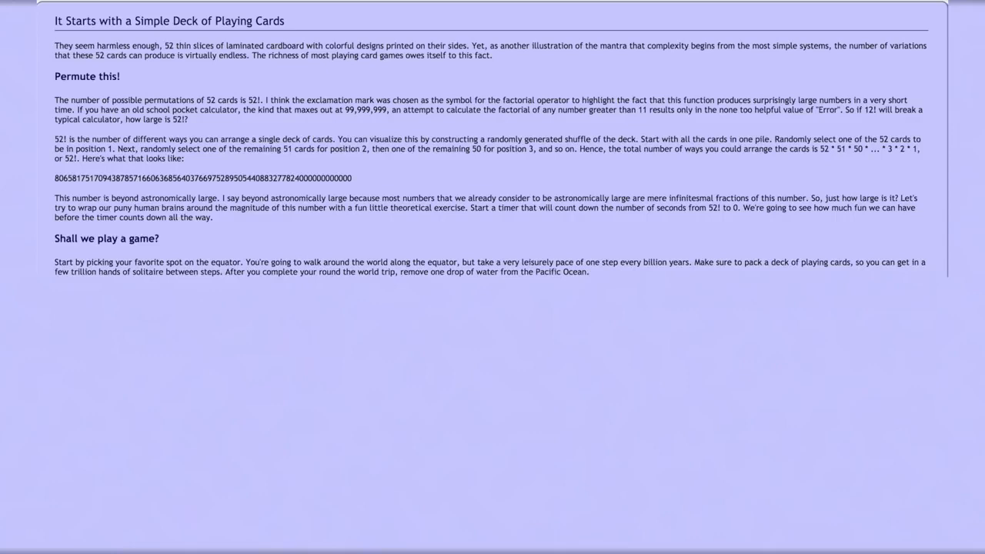
type("Now do the")
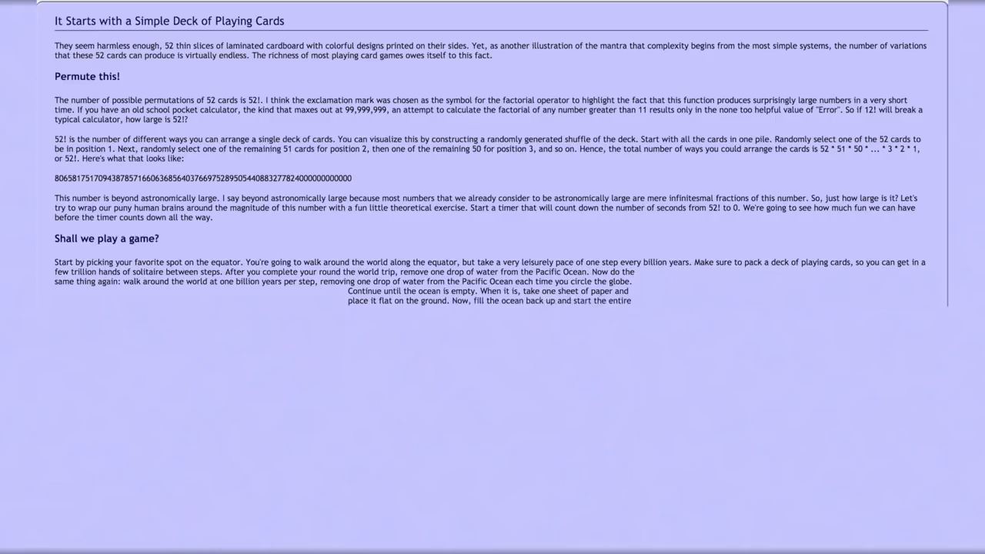
type("process all over again, adding a sheet of paper to the stack each time")
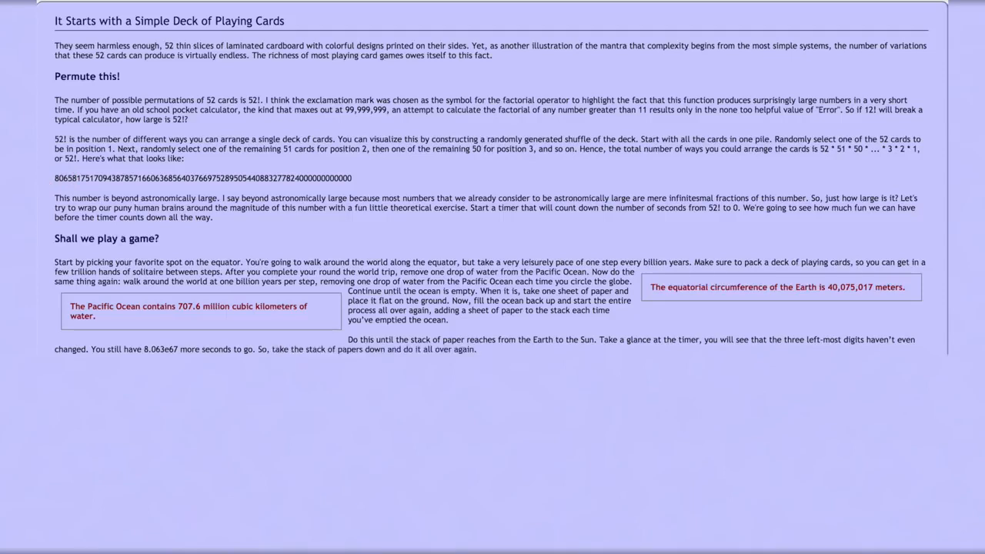
type("One thousand times more.")
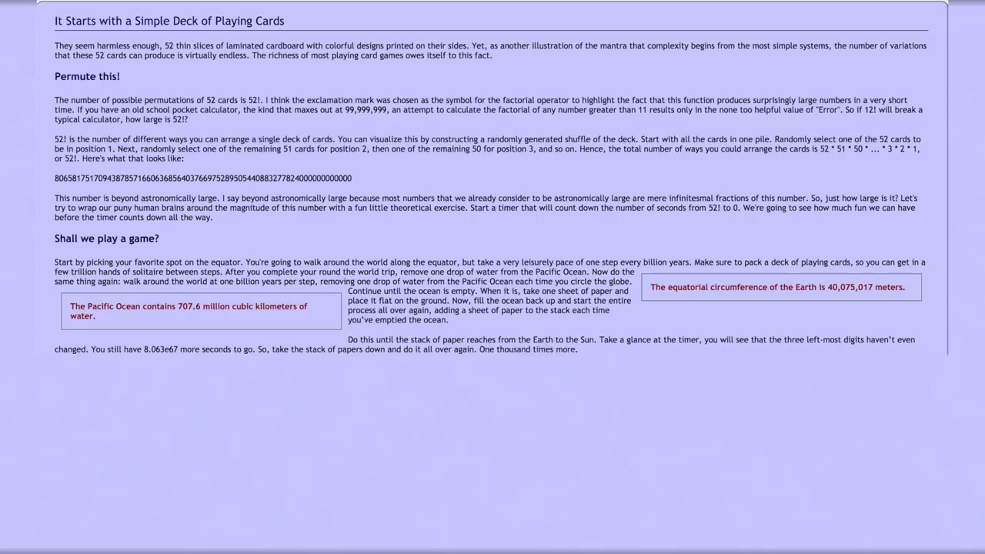
type("Unfortunately, that still won't do it.")
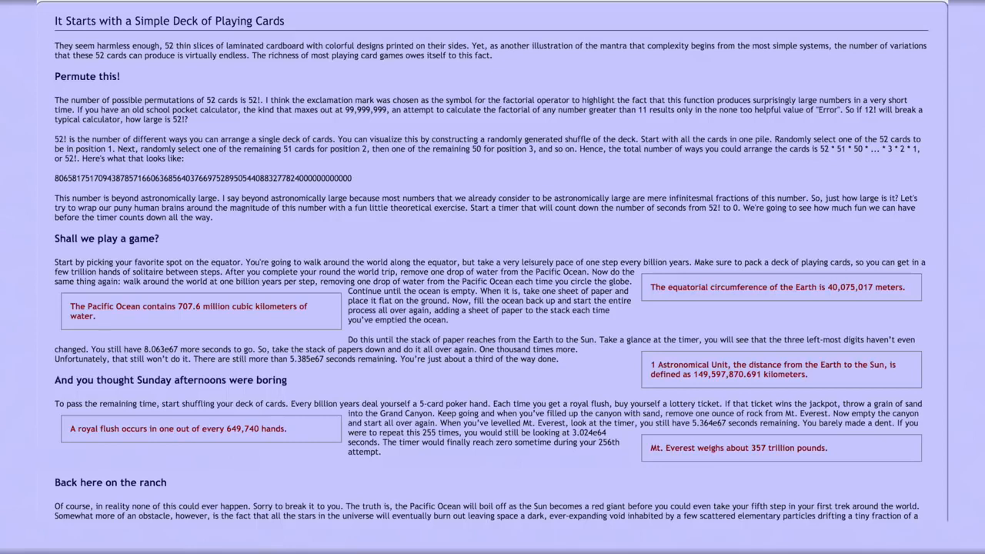
scroll("down", 3)
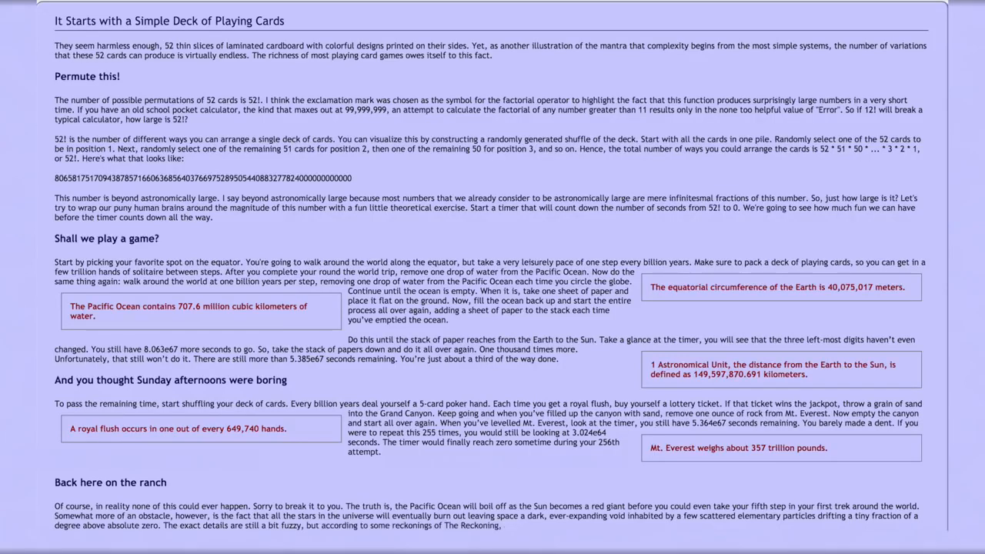
scroll("down", 3)
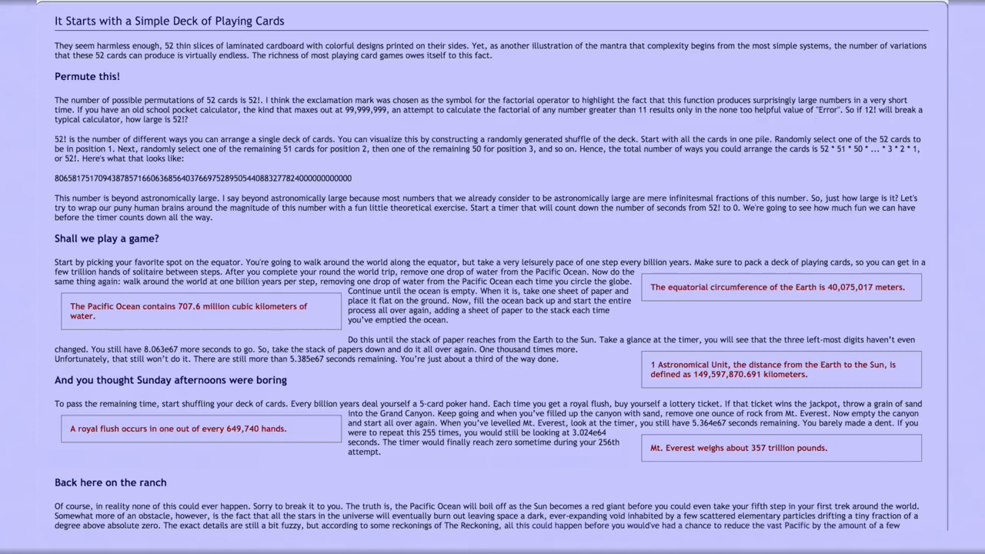